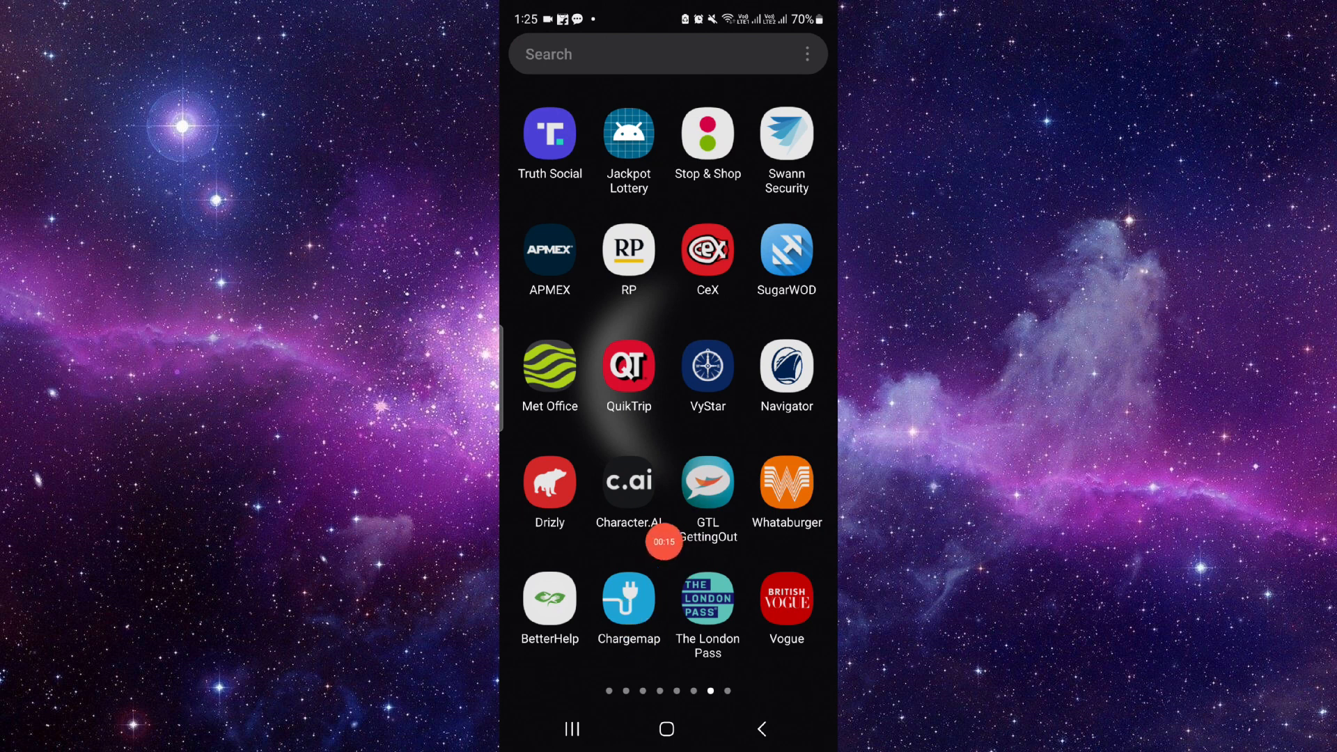
Open Chargemap's App info page, scroll to its store details, and follow the store link.
click(628, 594)
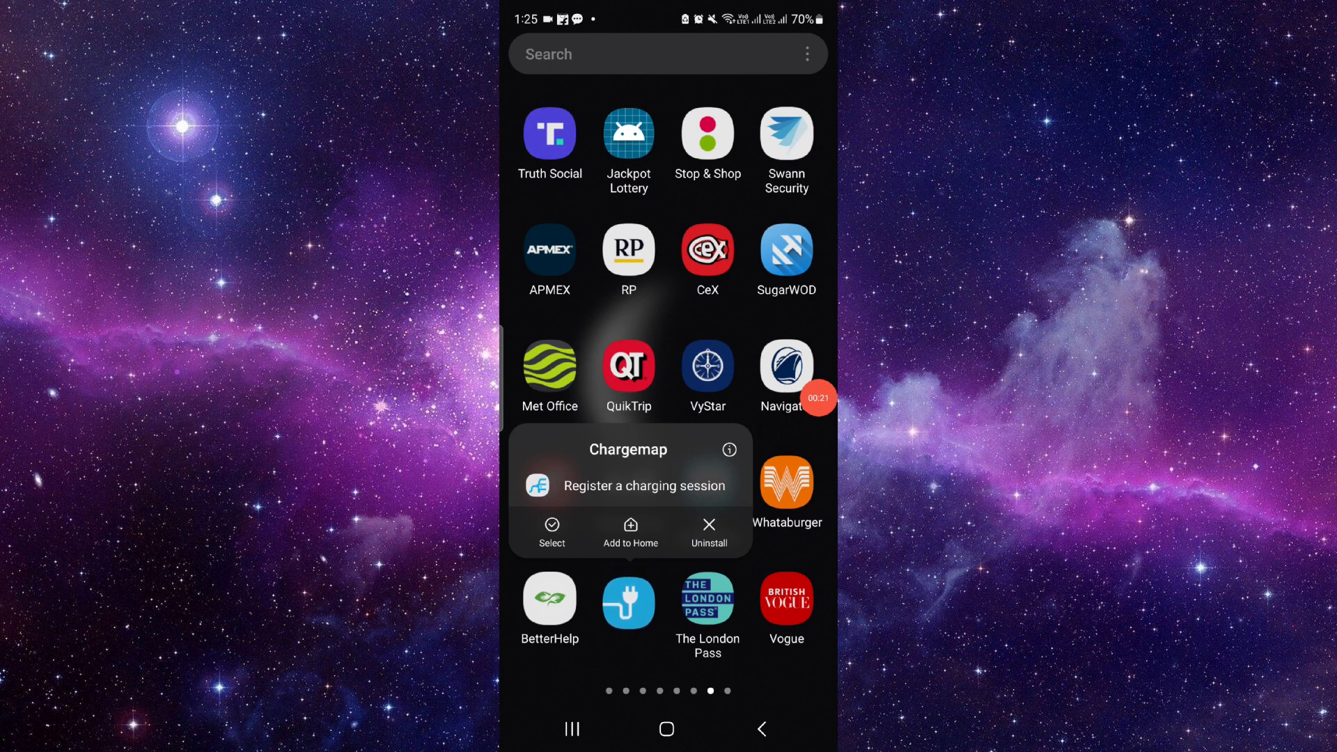
click(729, 449)
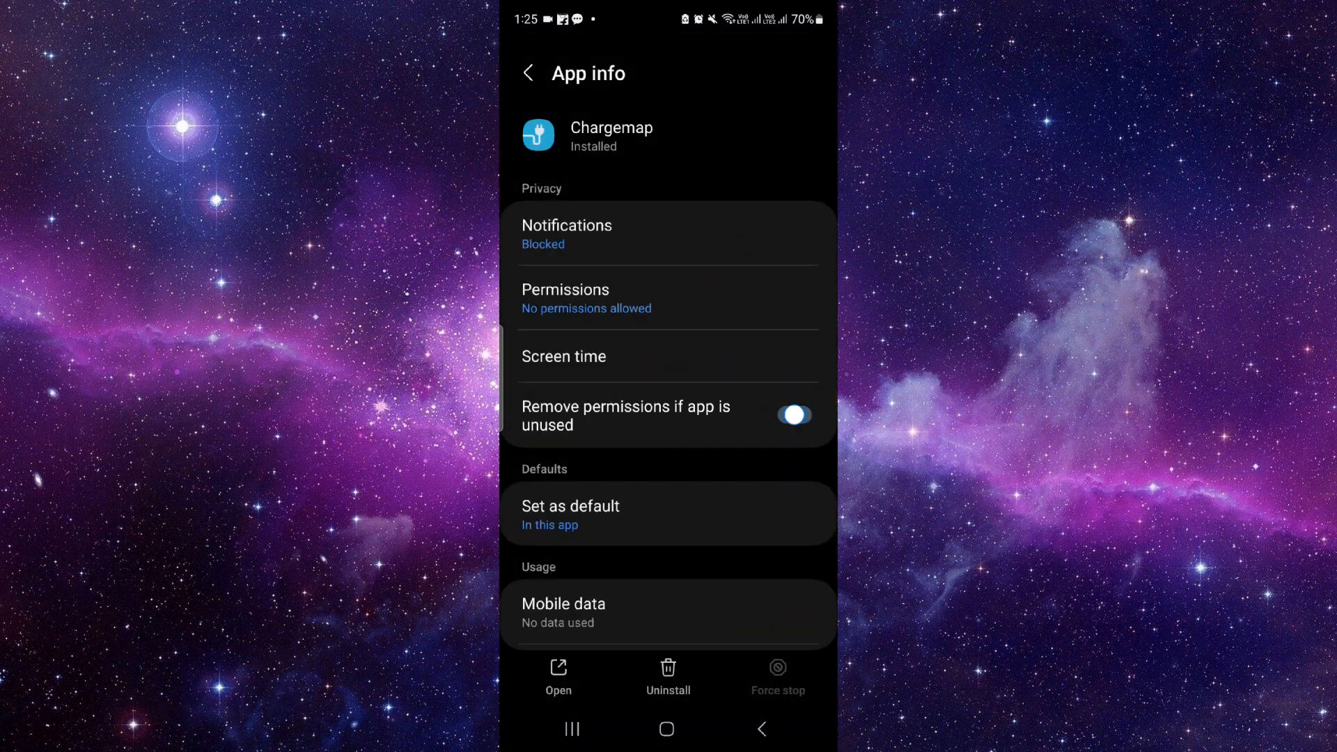
scroll(down, 3)
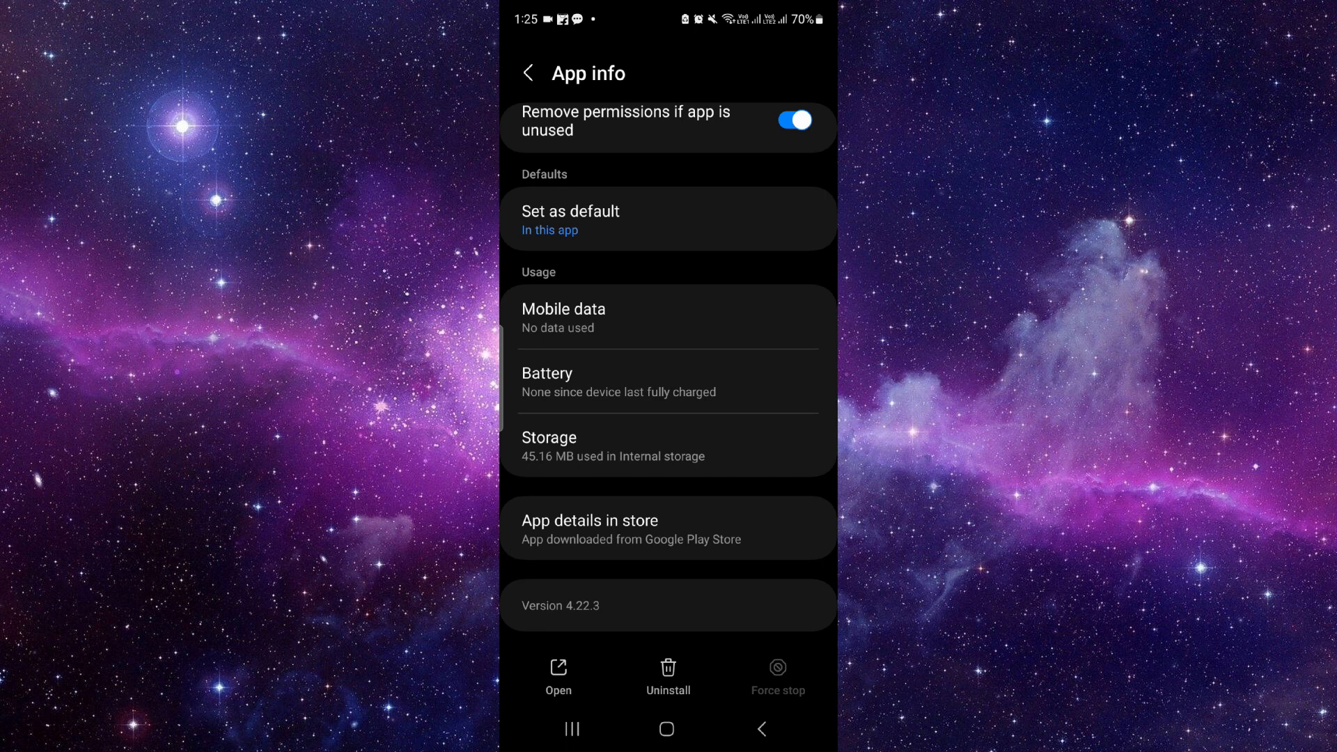
click(668, 528)
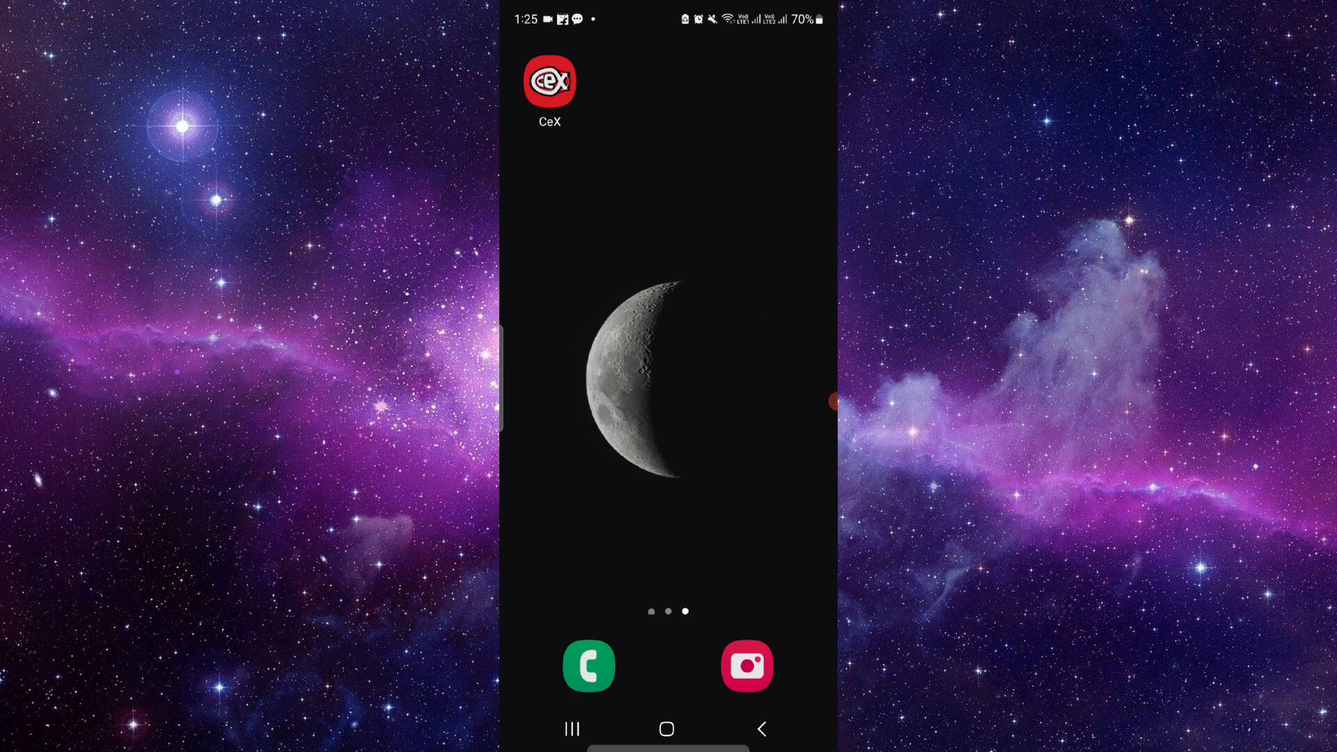
Show recent apps with Chargemap's Play Store page, offering Uninstall and Open.
click(570, 728)
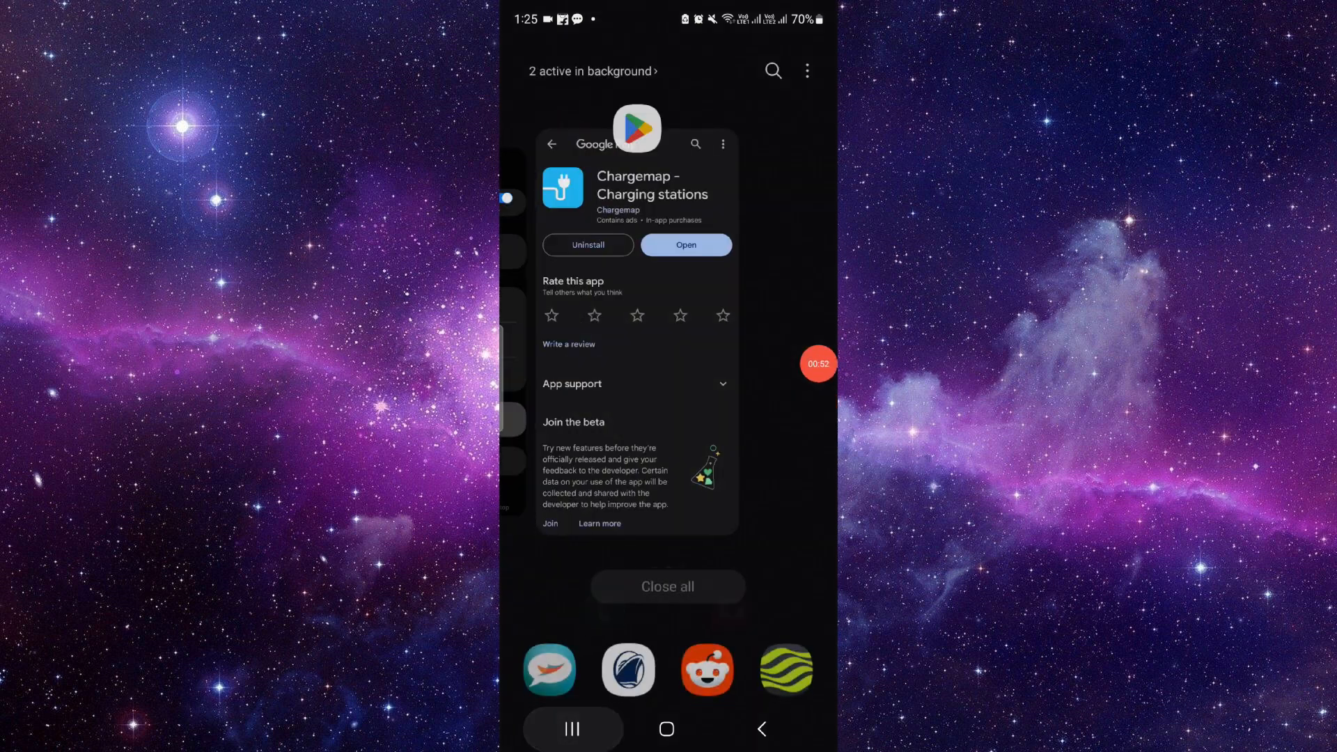